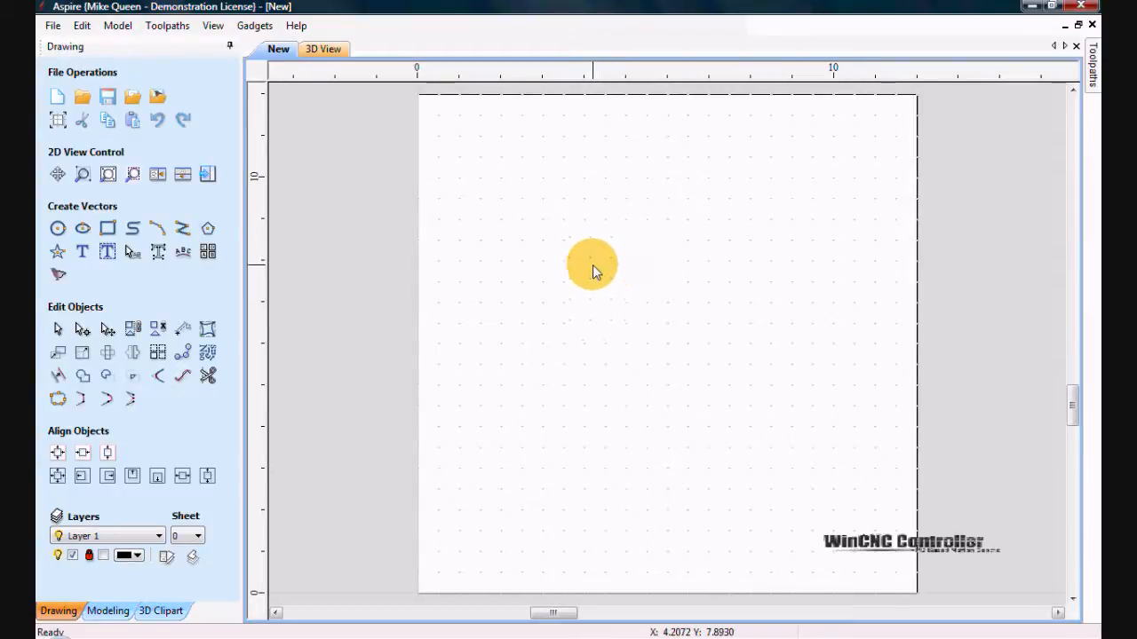
Switch the Drawing panel over to the Toolpaths side panel
{"action": "left_click", "coordinate": [206, 174]}
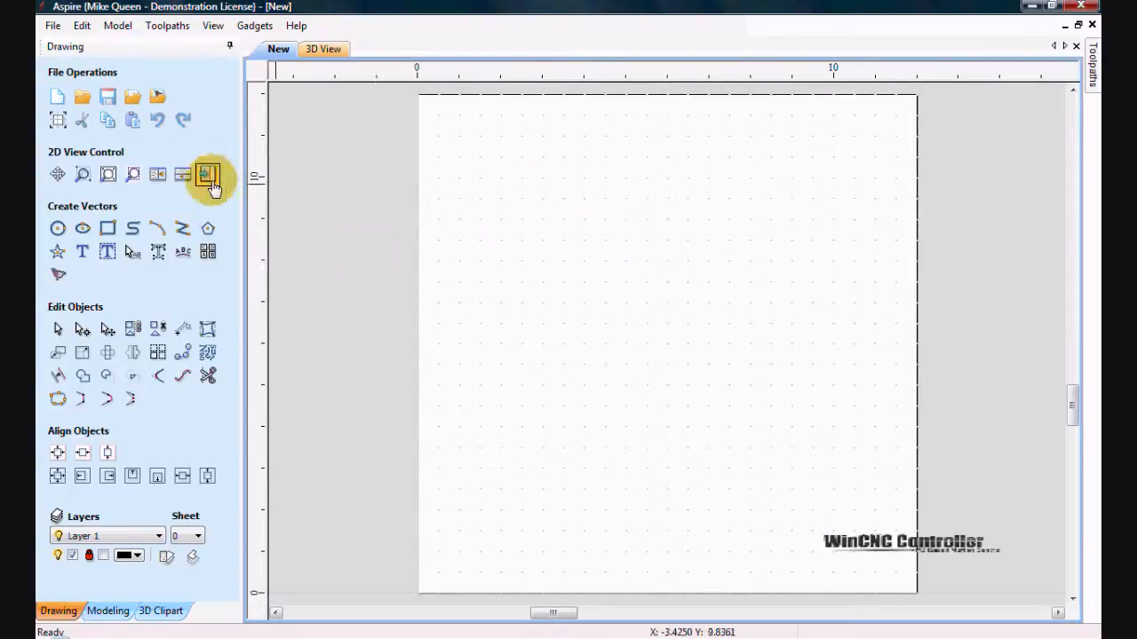
{"action": "mouse_move", "coordinate": [206, 174]}
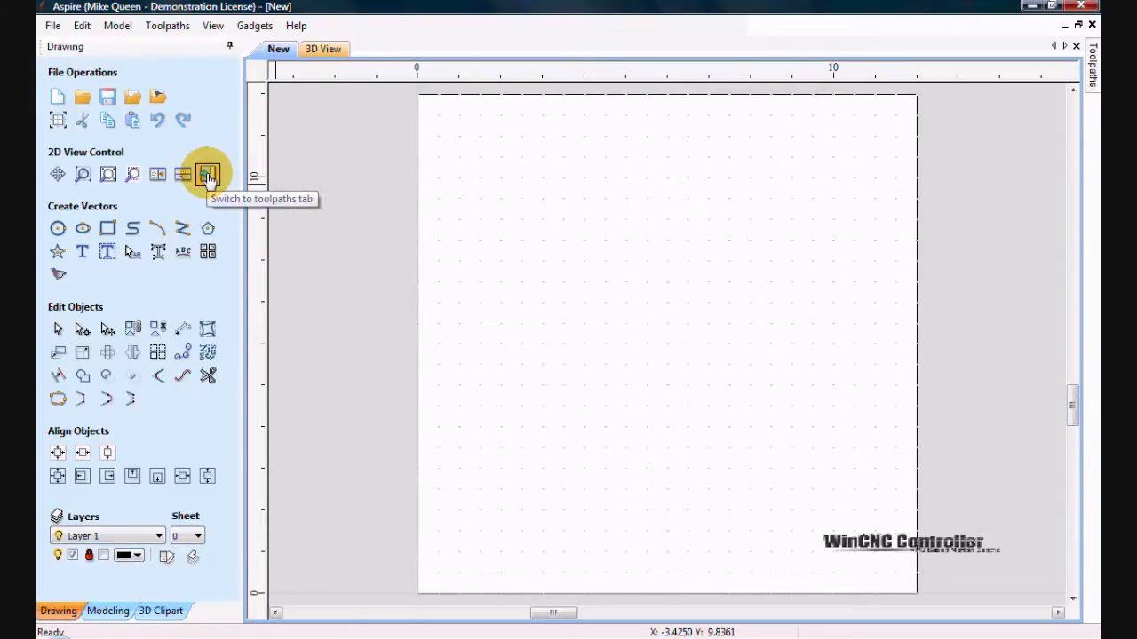
{"action": "left_click", "coordinate": [206, 174]}
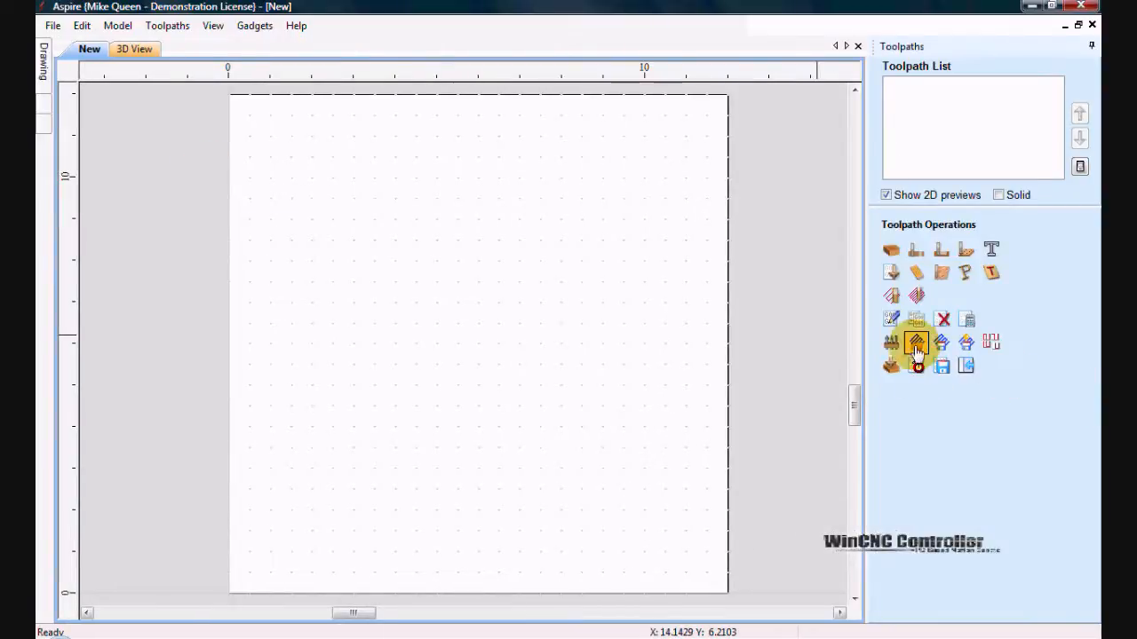
{"action": "mouse_move", "coordinate": [892, 344]}
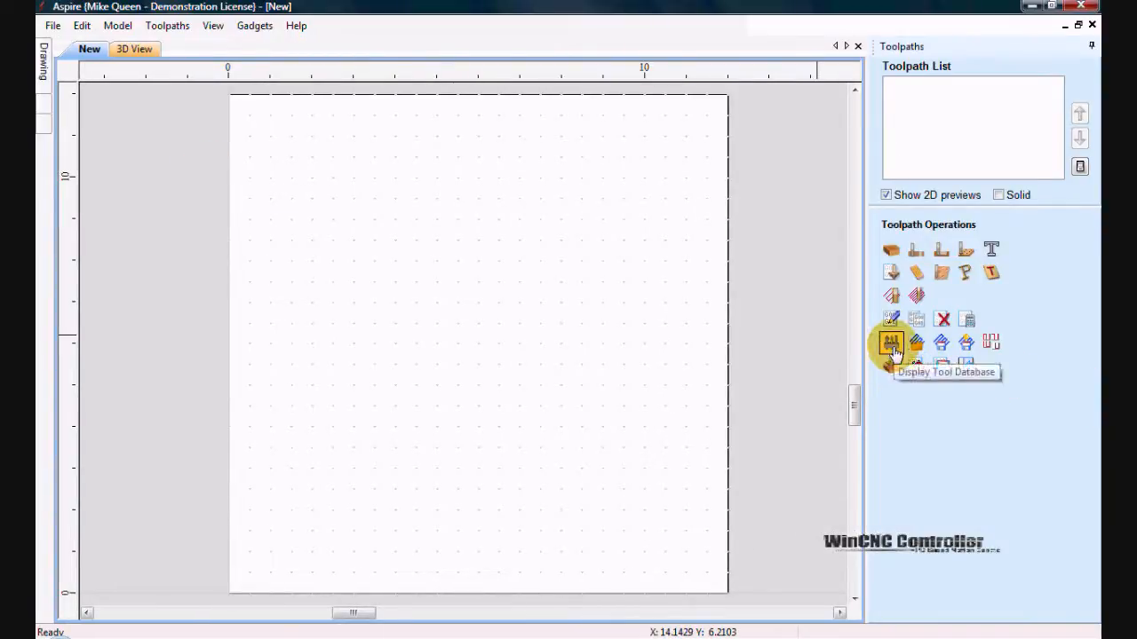
Create a new tool in the Tool Database and make its type End Mill
{"action": "left_click", "coordinate": [892, 343]}
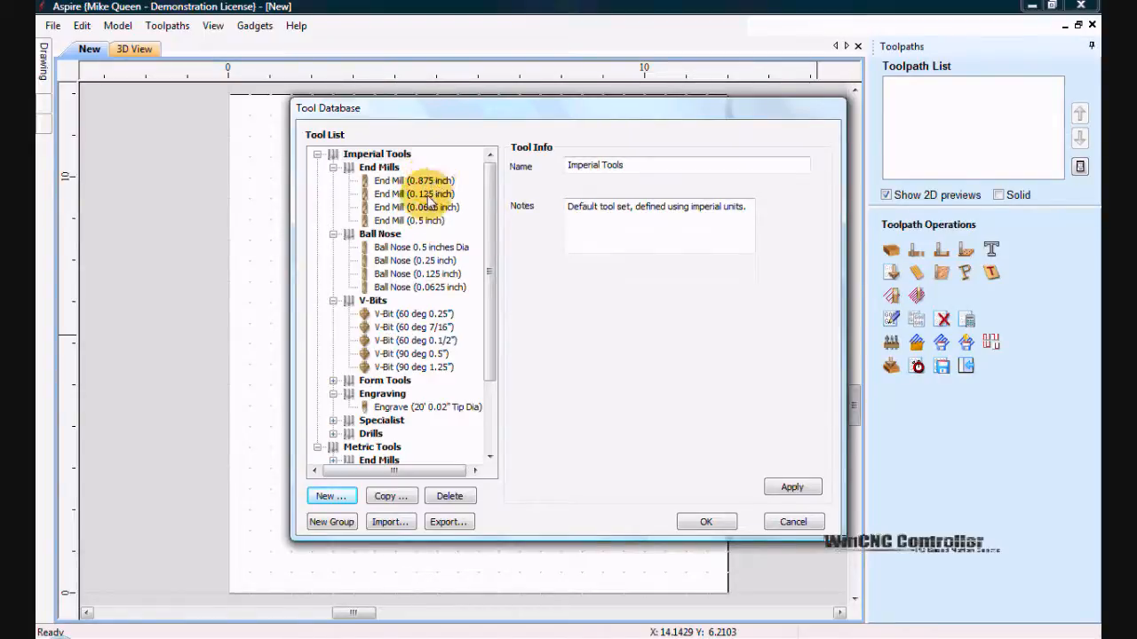
{"action": "left_click", "coordinate": [331, 496]}
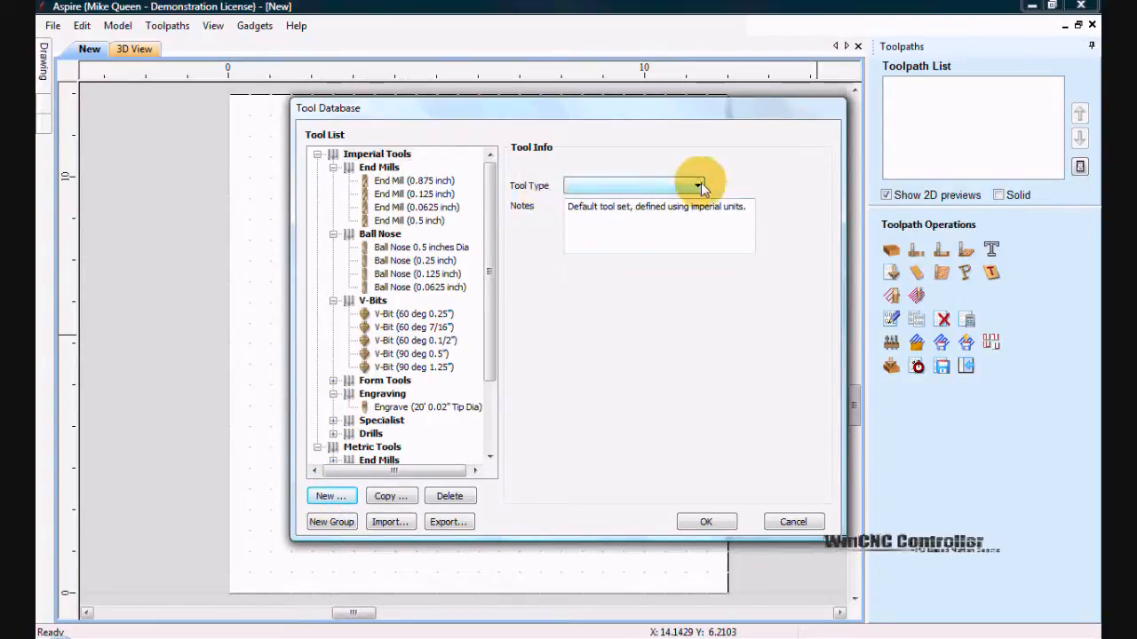
{"action": "left_click", "coordinate": [696, 186]}
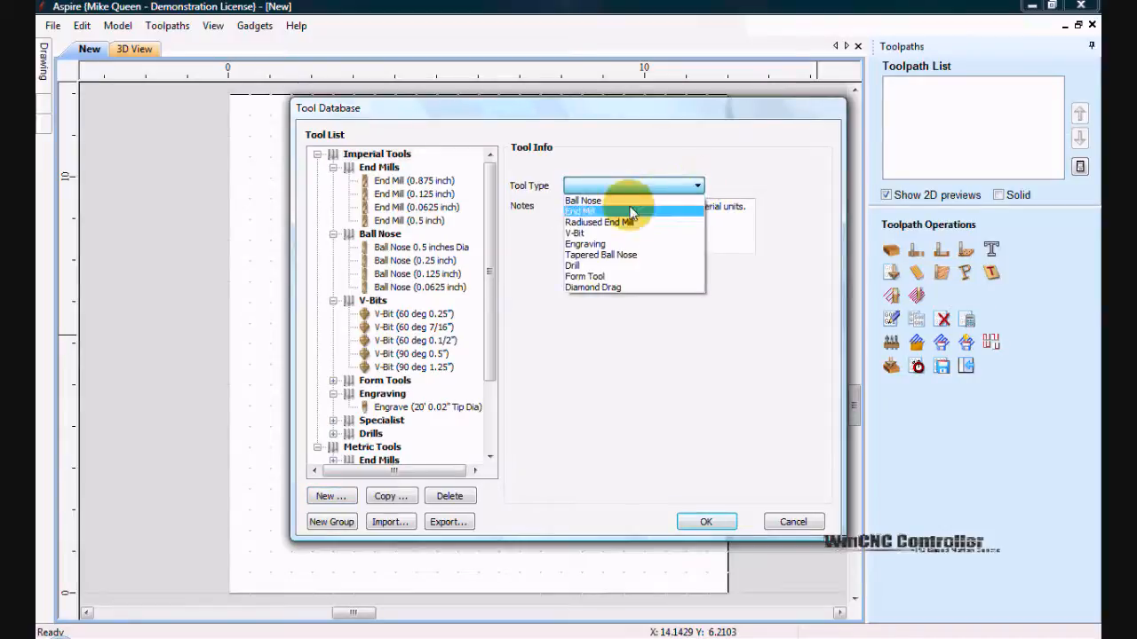
{"action": "left_click", "coordinate": [579, 210]}
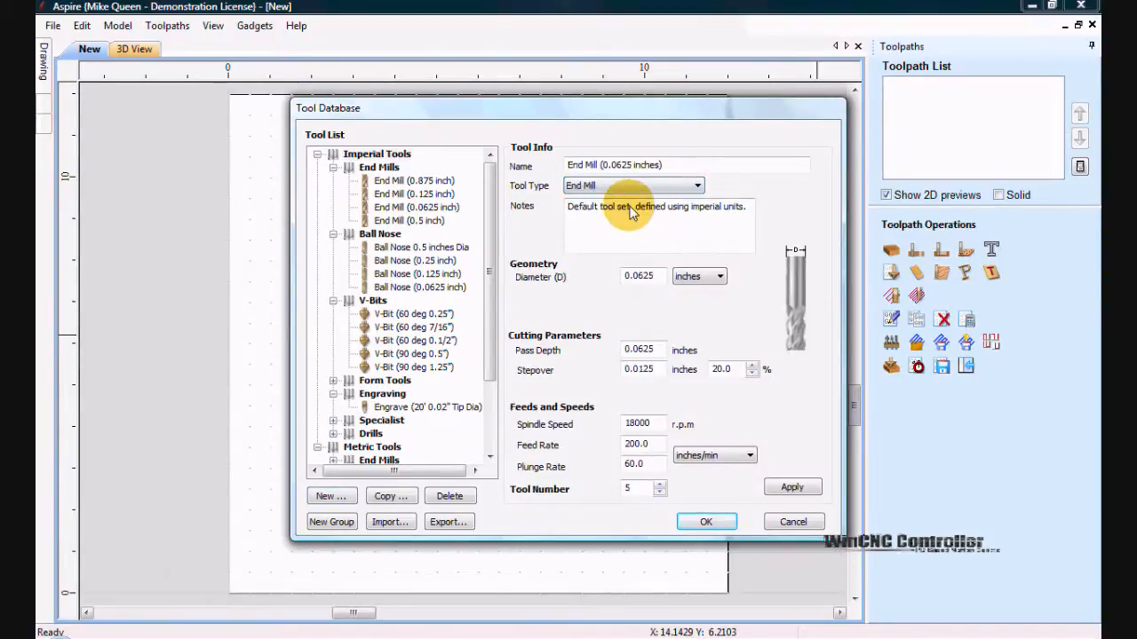
{"action": "mouse_move", "coordinate": [613, 246]}
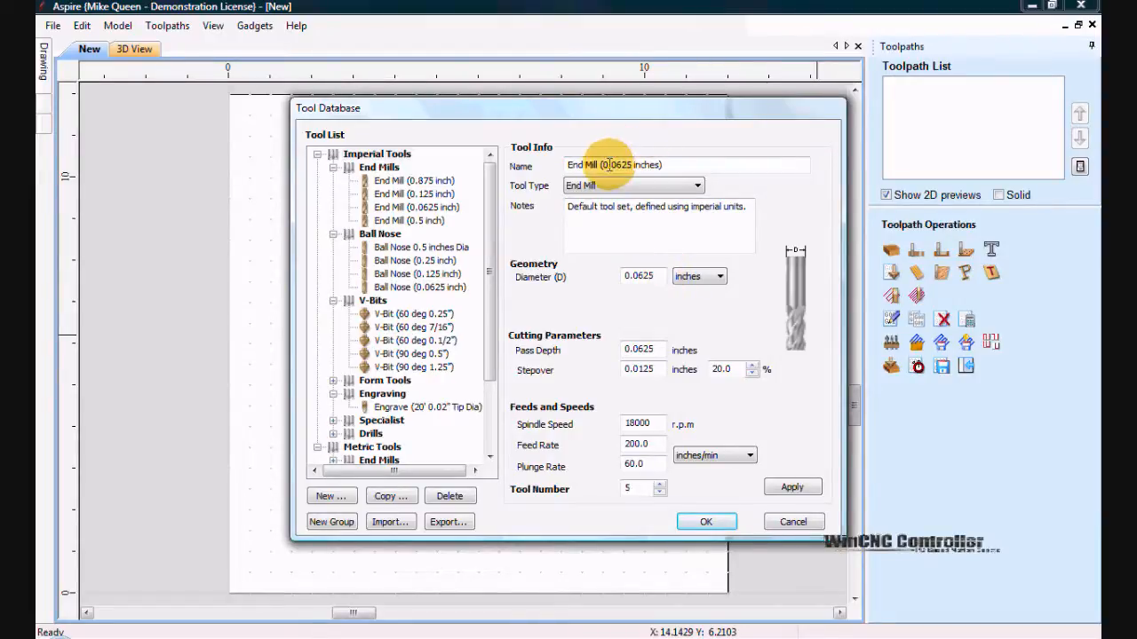
Rename the tool End Mill (0.25 inches) and give it a 0.25-inch diameter
{"action": "double_click", "coordinate": [618, 165]}
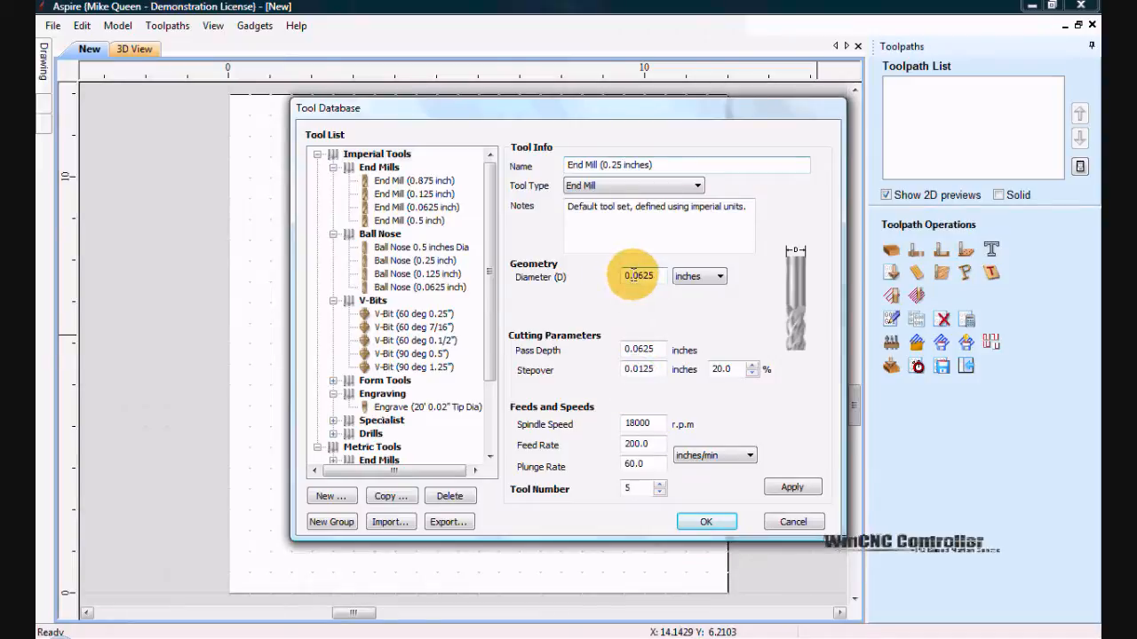
{"action": "triple_click", "coordinate": [637, 278]}
{"action": "type", "text": "0.25"}
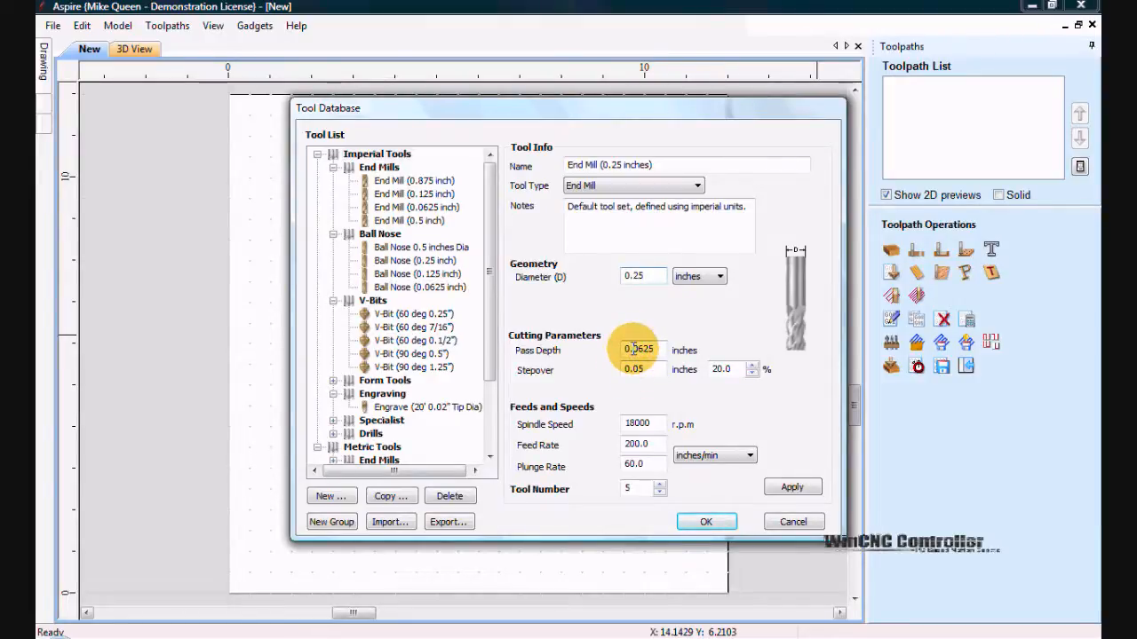
{"action": "left_click", "coordinate": [639, 348]}
{"action": "type", "text": "0.25"}
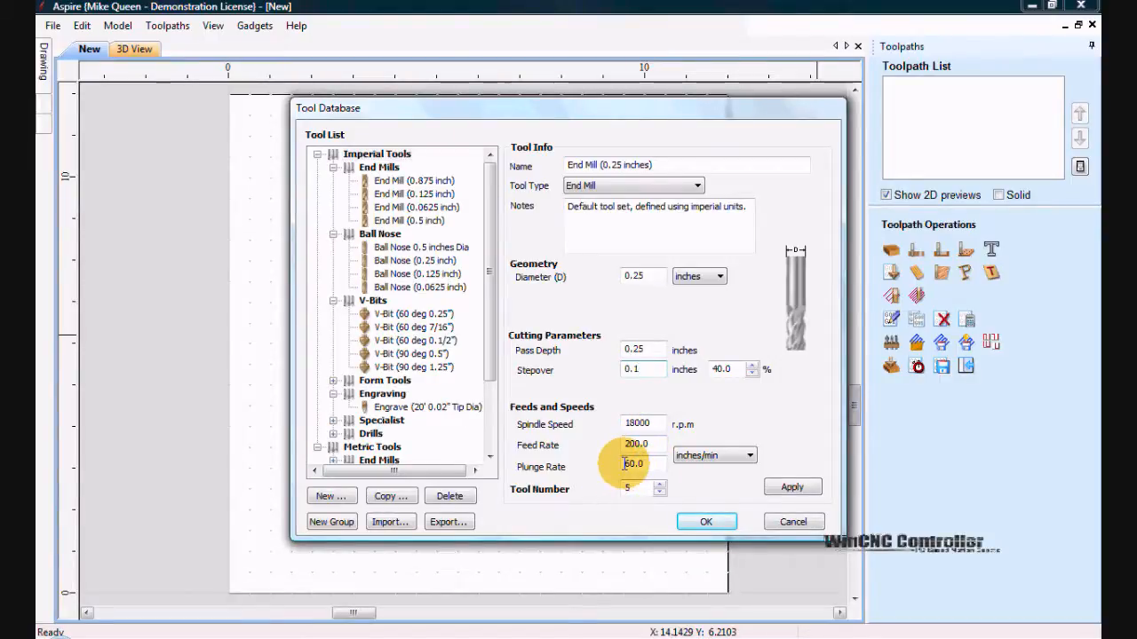
Set the plunge rate to 150 inches/min and the tool number to 1
{"action": "left_click", "coordinate": [635, 465]}
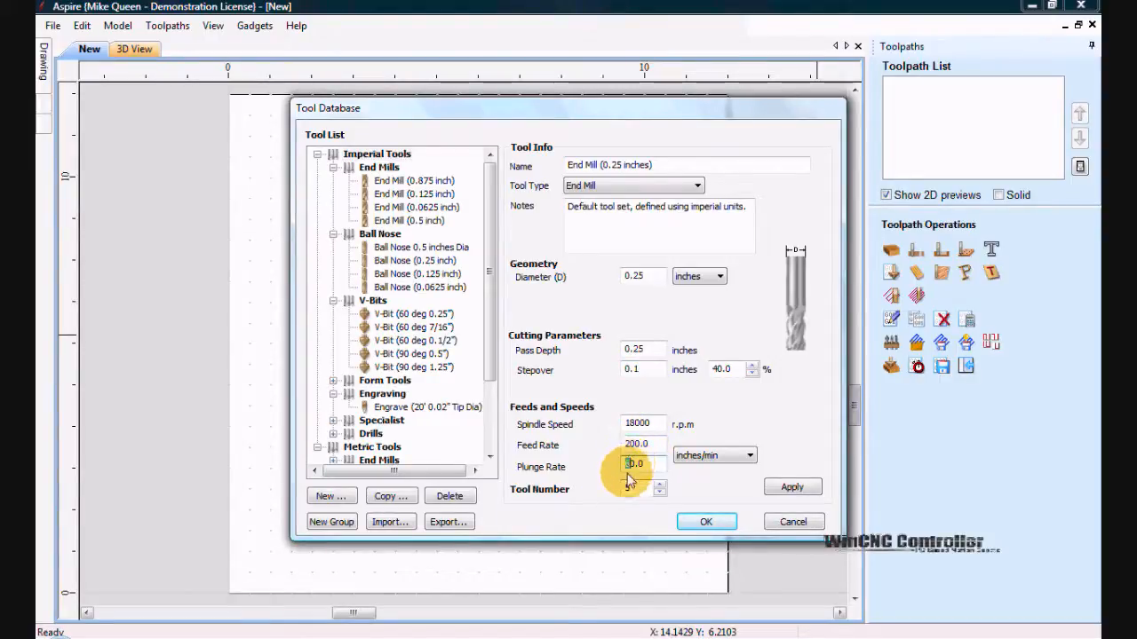
{"action": "type", "text": "140.0"}
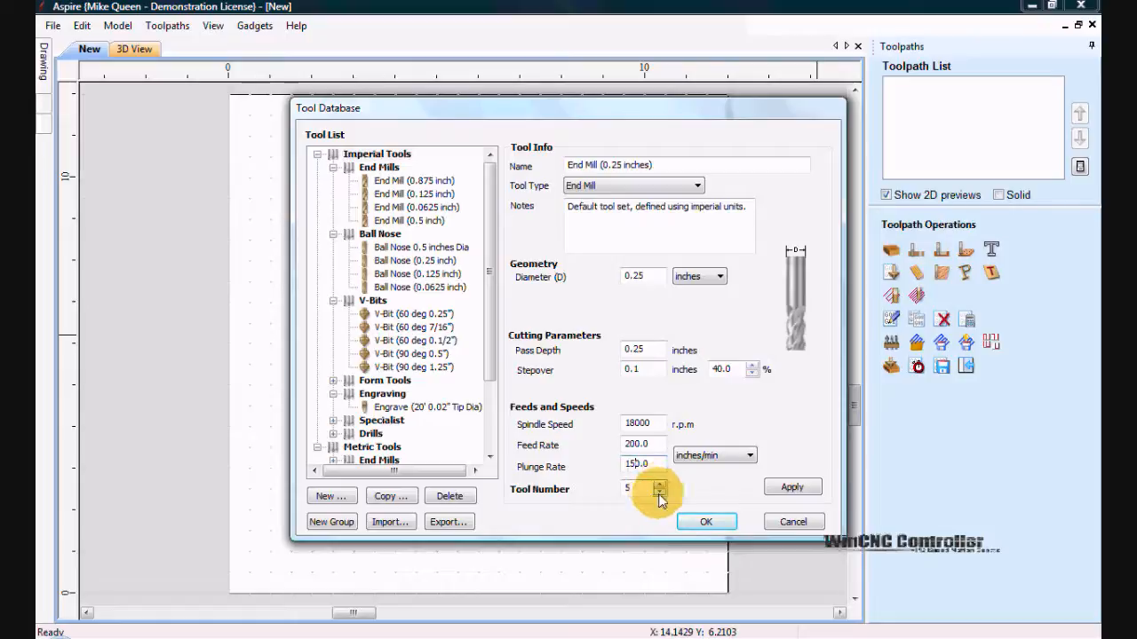
{"action": "left_click", "coordinate": [659, 490]}
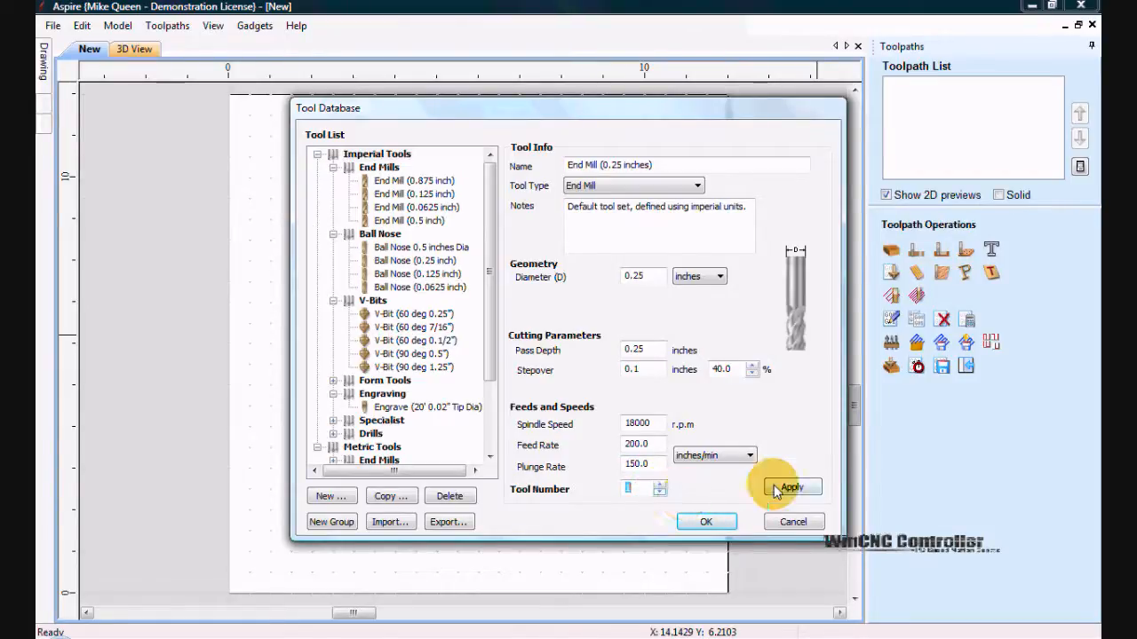
Apply the new tool, file it under Imperial Tools > End Mills, and close the database with OK
{"action": "left_click", "coordinate": [789, 487]}
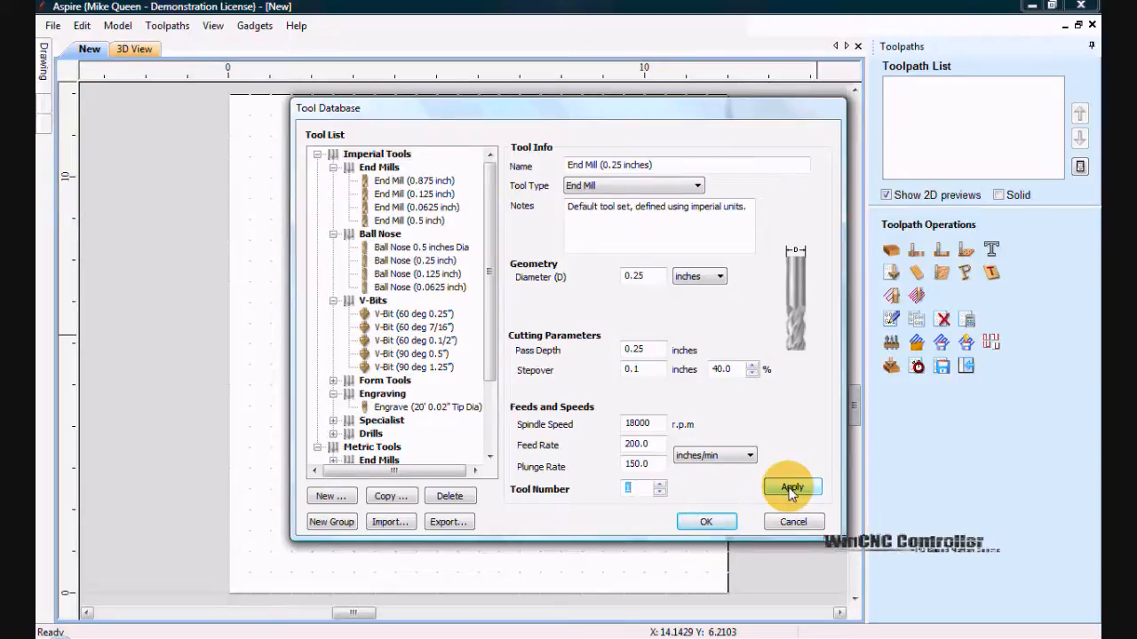
{"action": "left_click", "coordinate": [790, 487]}
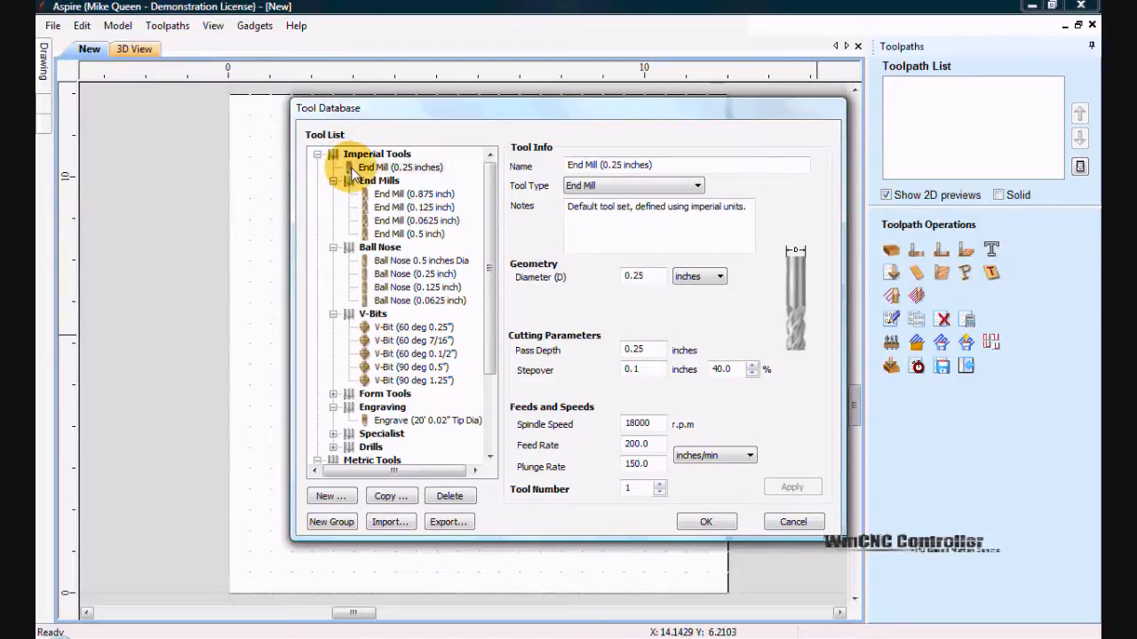
{"action": "left_click", "coordinate": [411, 206]}
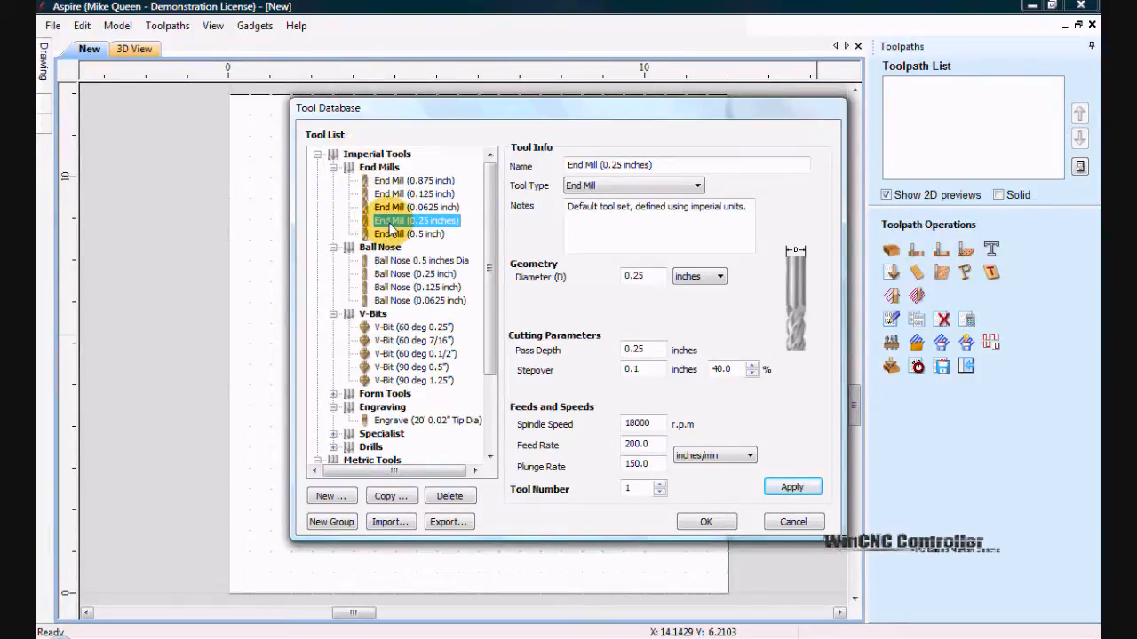
{"action": "mouse_move", "coordinate": [707, 484]}
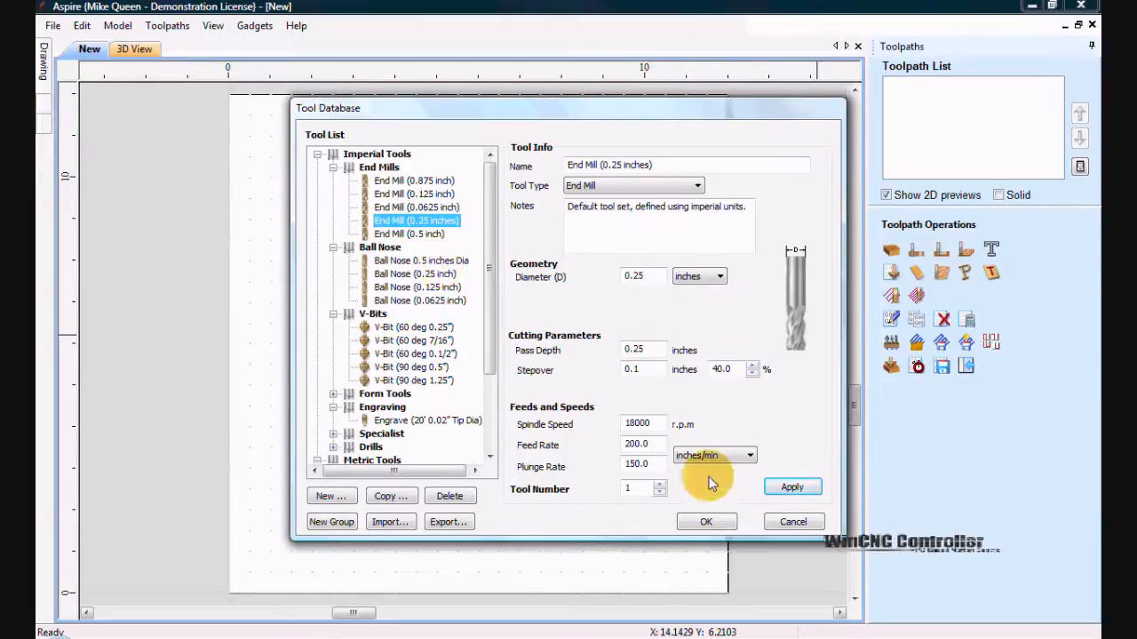
{"action": "mouse_move", "coordinate": [746, 519]}
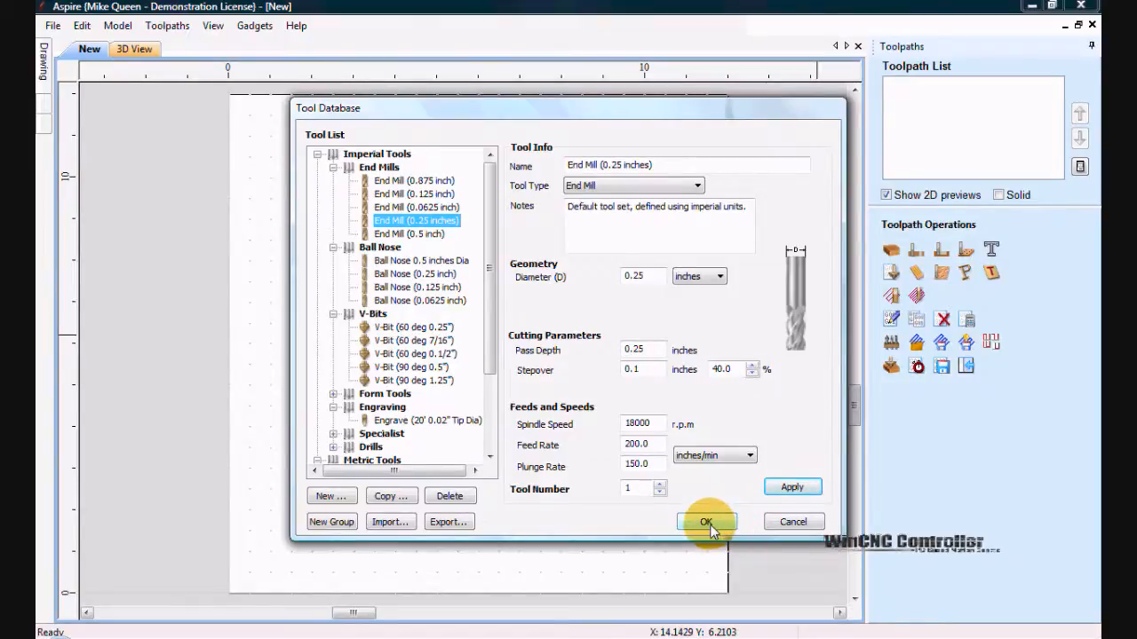
{"action": "left_click", "coordinate": [707, 522]}
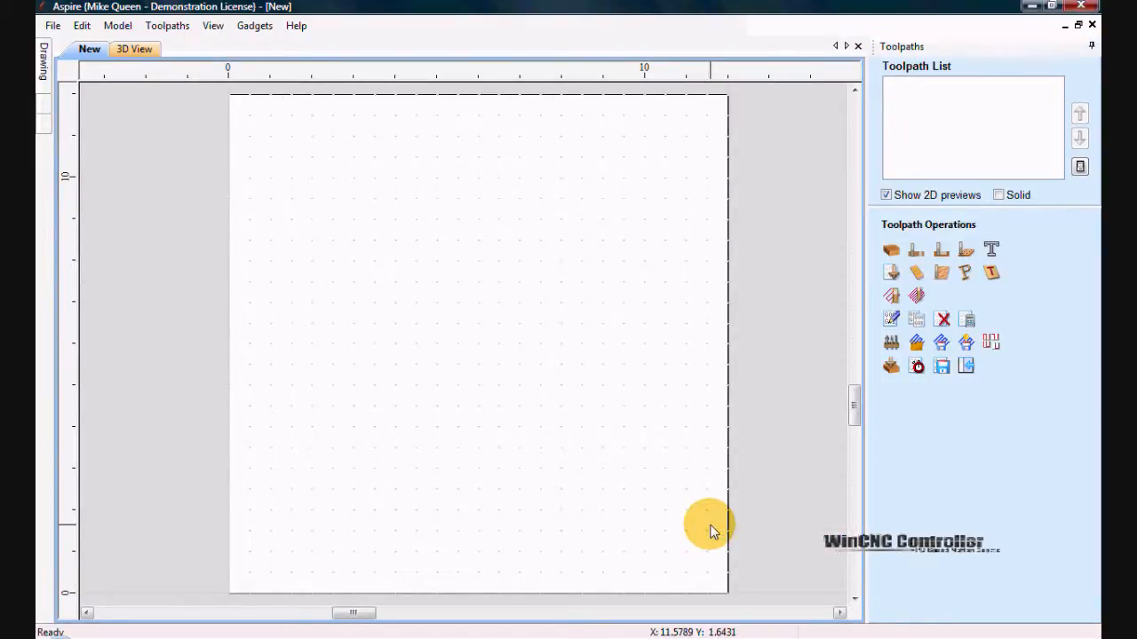